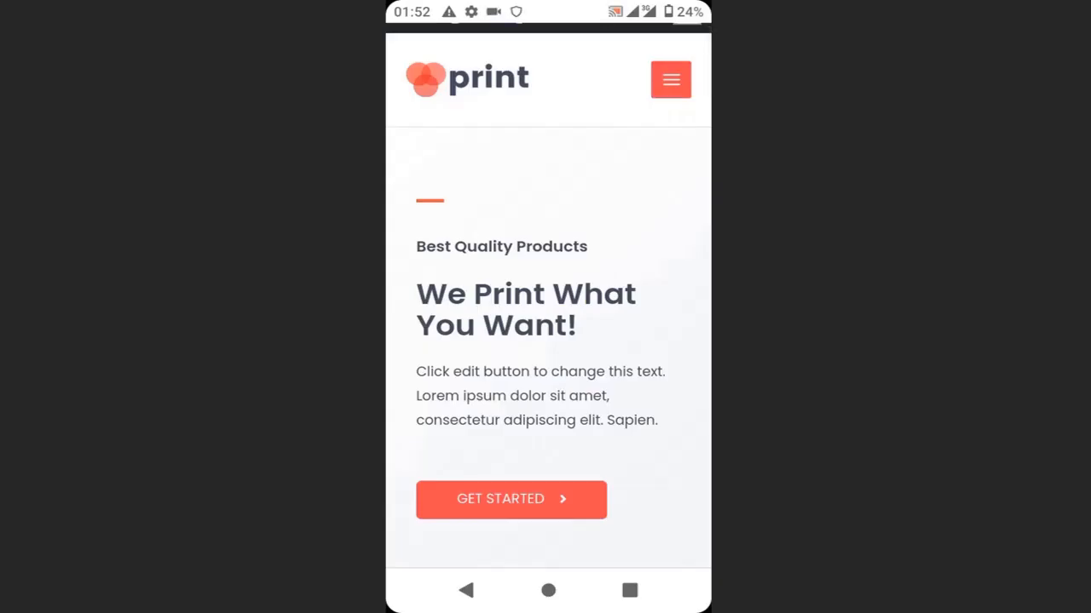
Go to Plugins > Add New in the WordPress admin sidebar
scroll(down, 3)
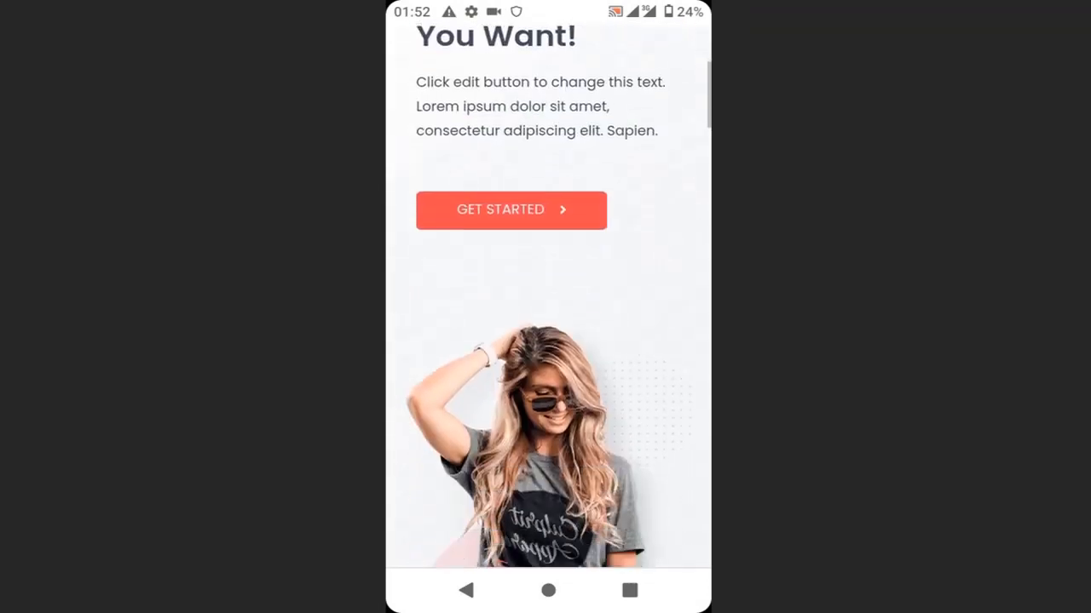
scroll(down, 3)
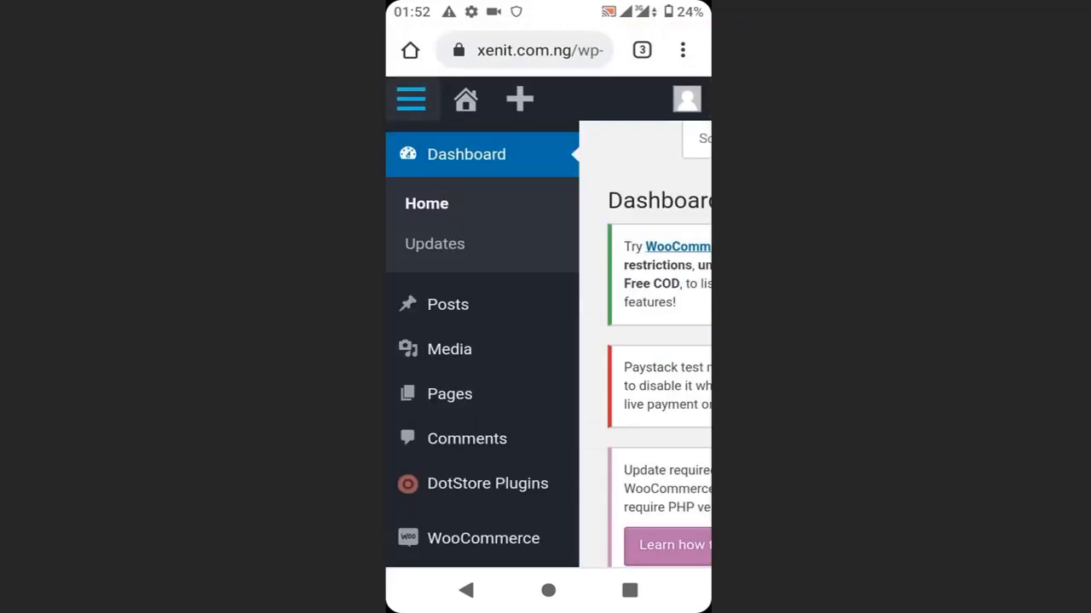
scroll(down, 3)
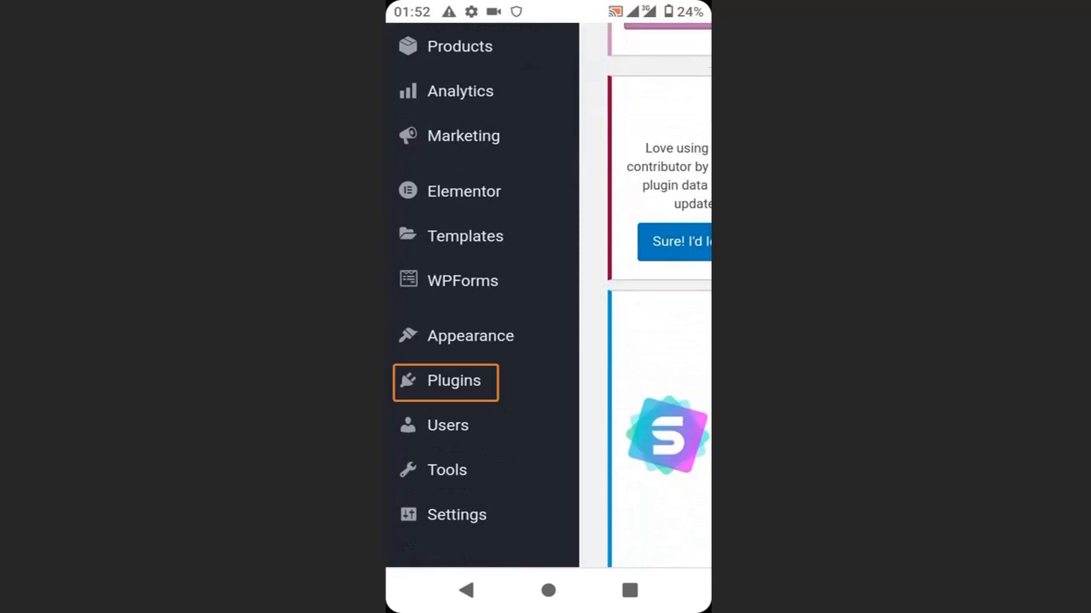
click(454, 380)
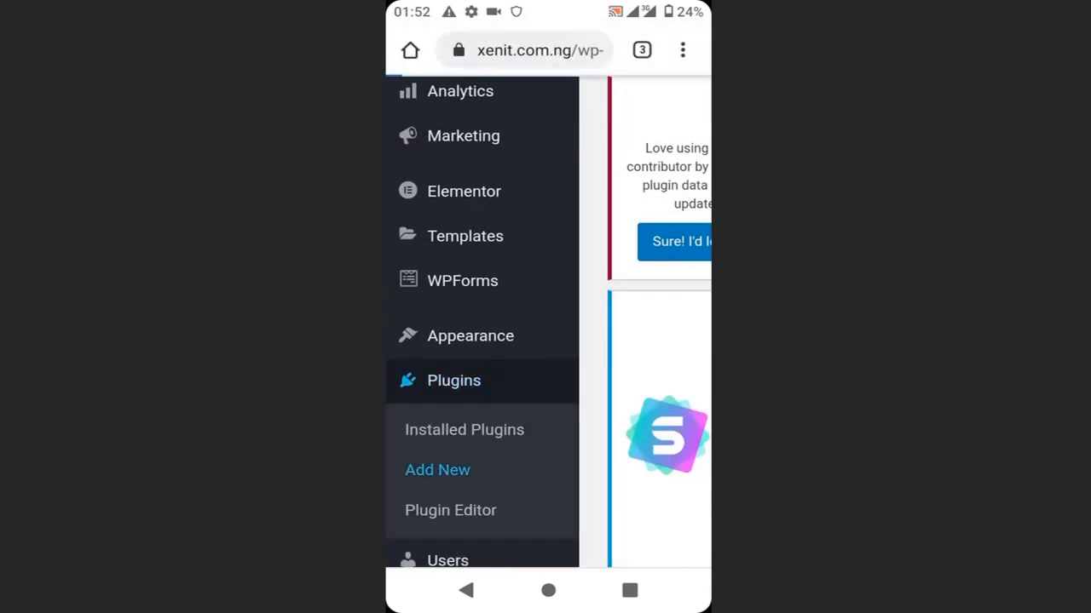
click(437, 469)
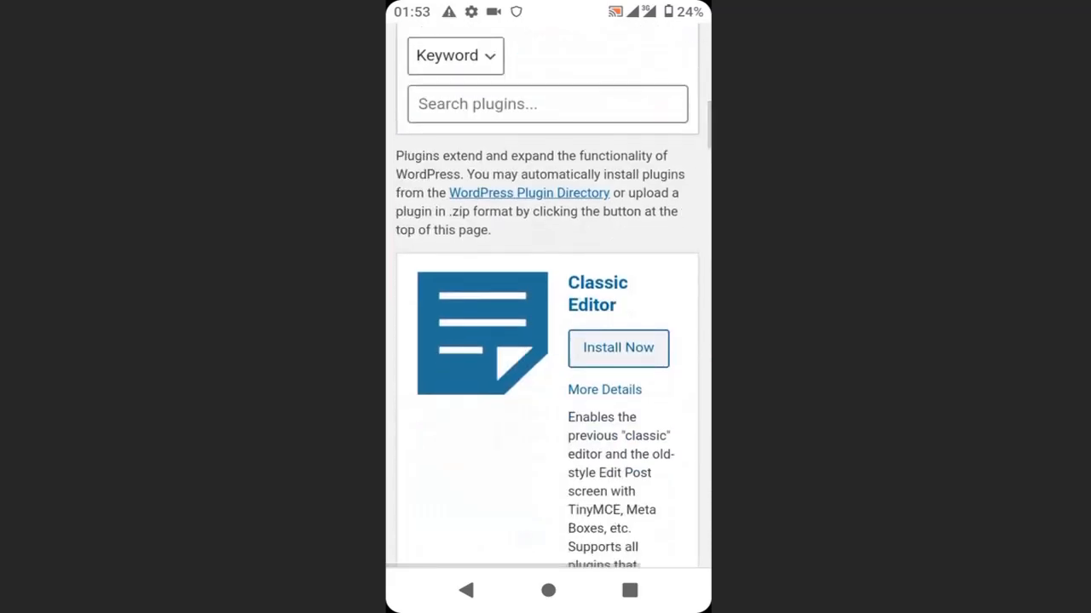
Search 'Payo' and install the Payment Gateway Payoneer For WooCommerce plugin
text(Payoneer)
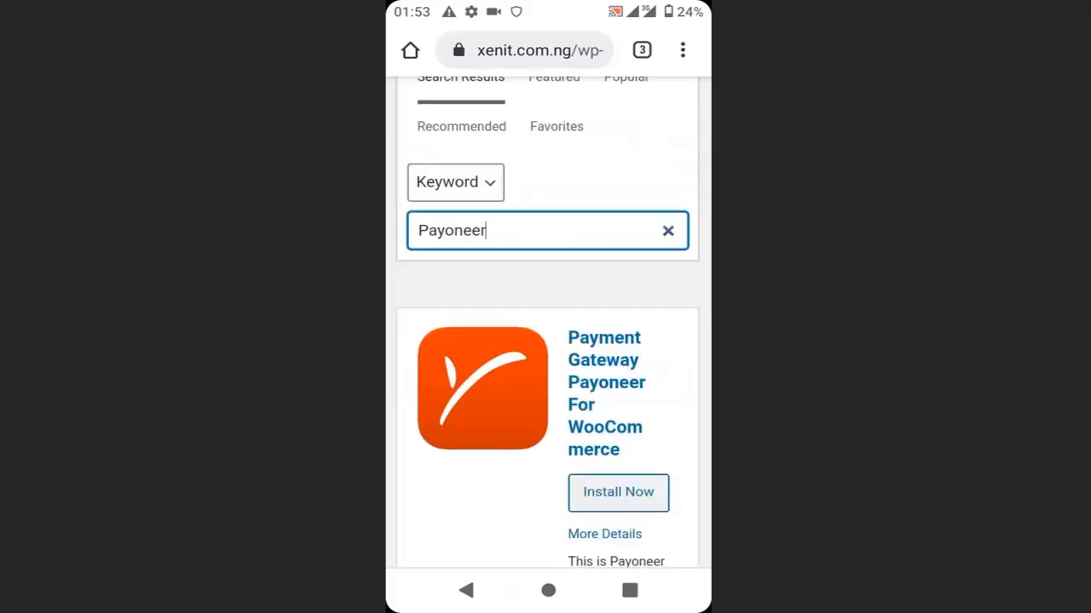
scroll(down, 3)
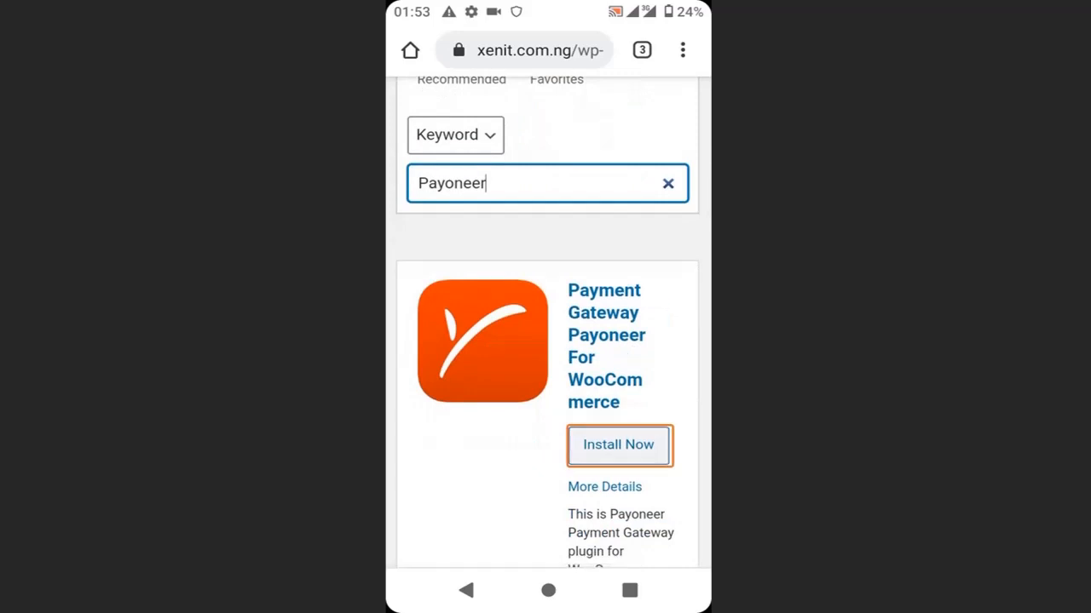
click(617, 445)
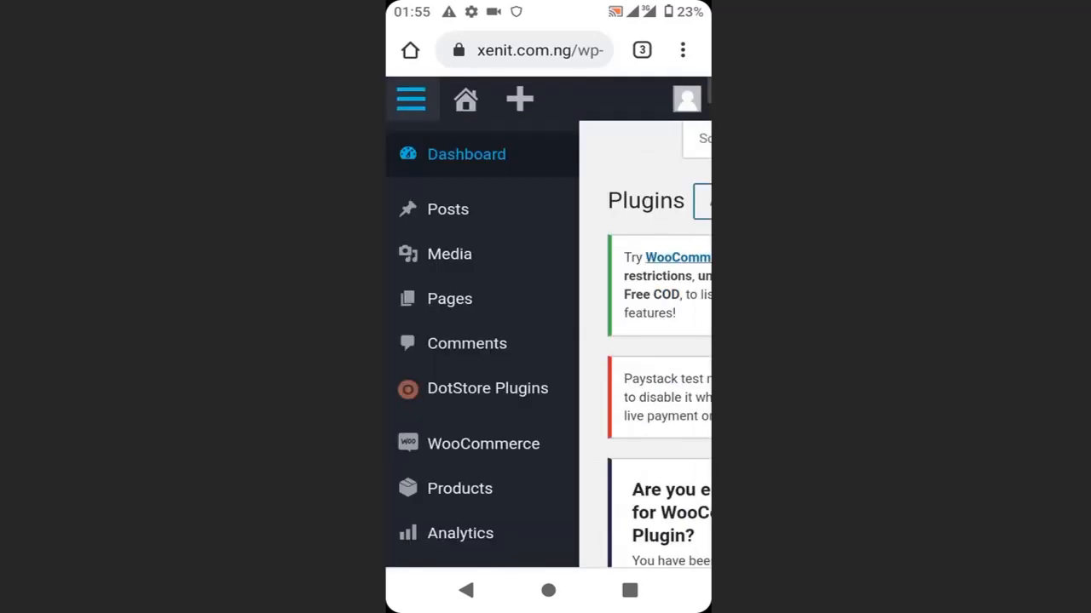
Open the WooCommerce Settings page on its General tab from the admin sidebar
scroll(down, 3)
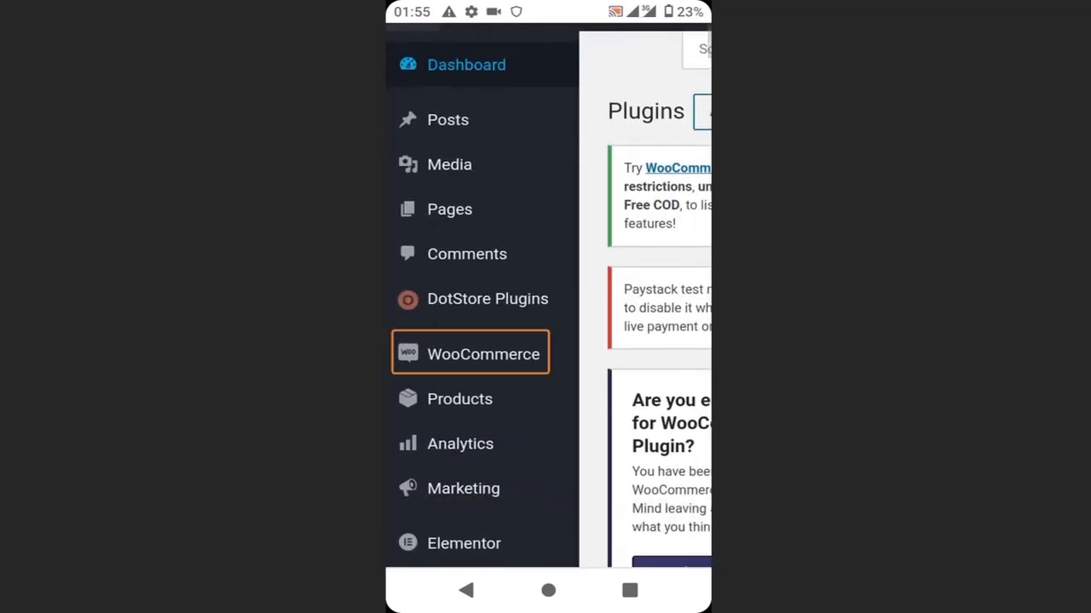
click(483, 353)
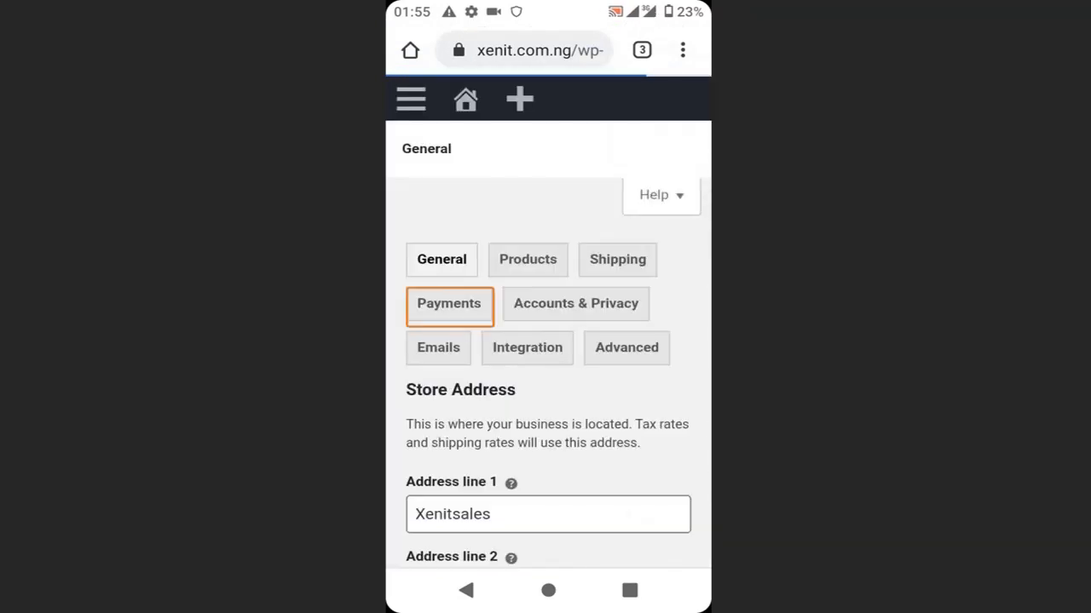
On the Payments tab, toggle Payoneer Gateway to Enabled and save the changes
click(449, 304)
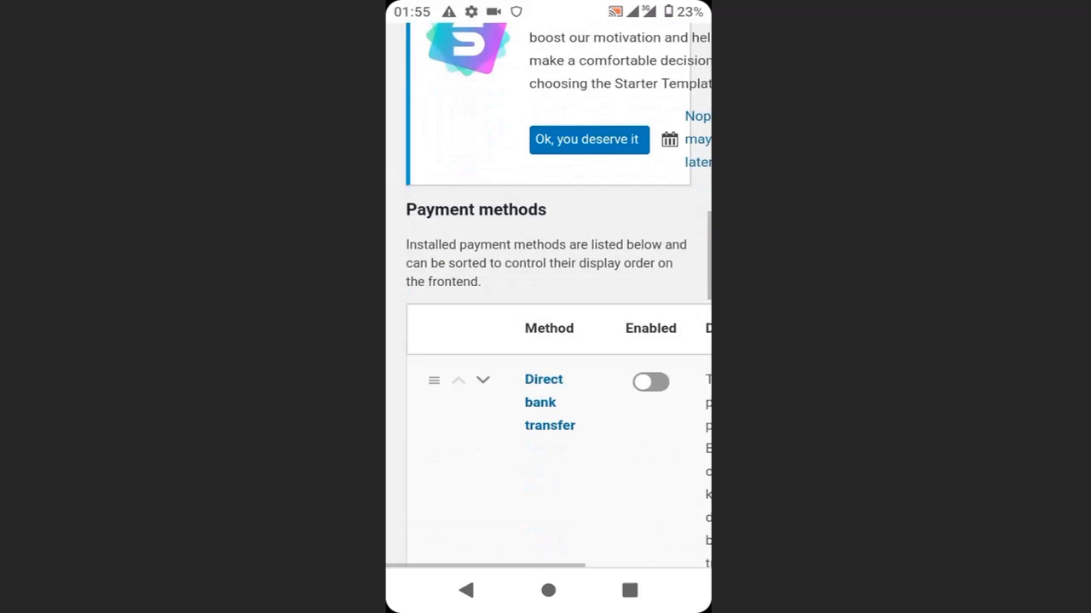
scroll(down, 3)
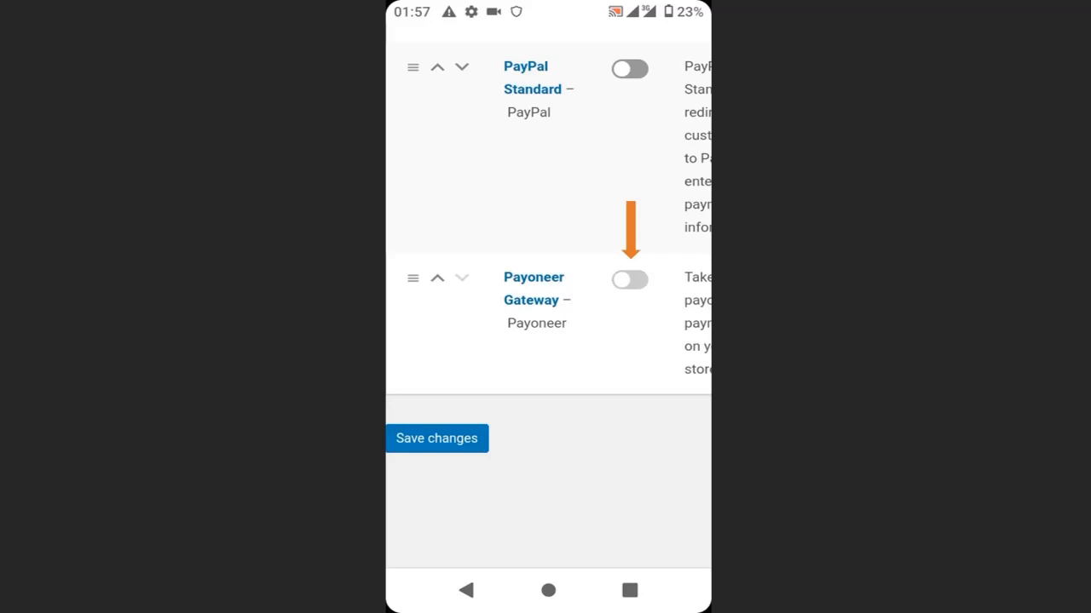
click(629, 280)
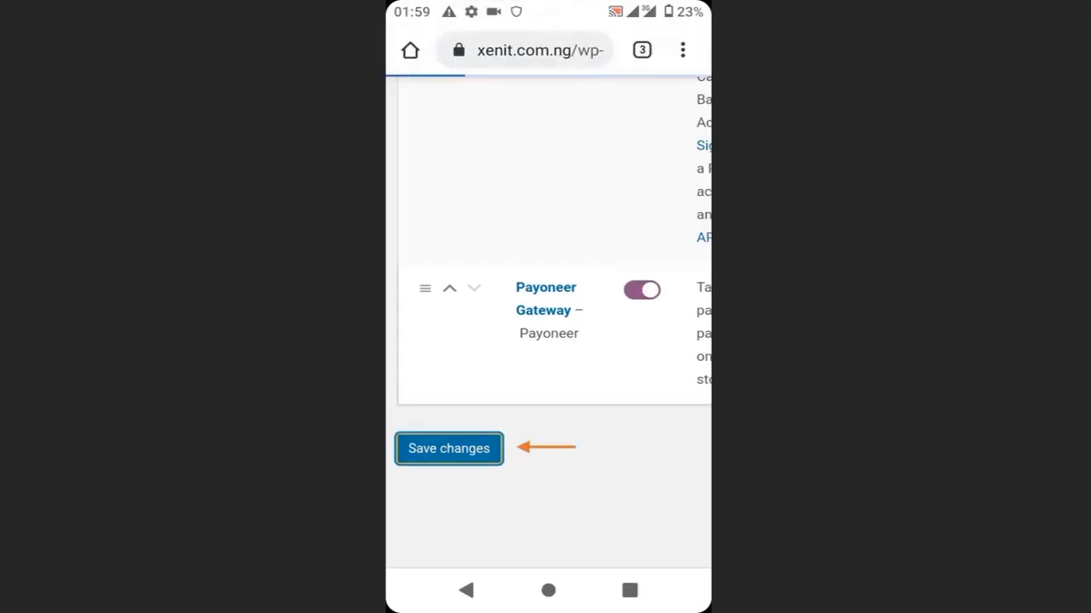
click(448, 448)
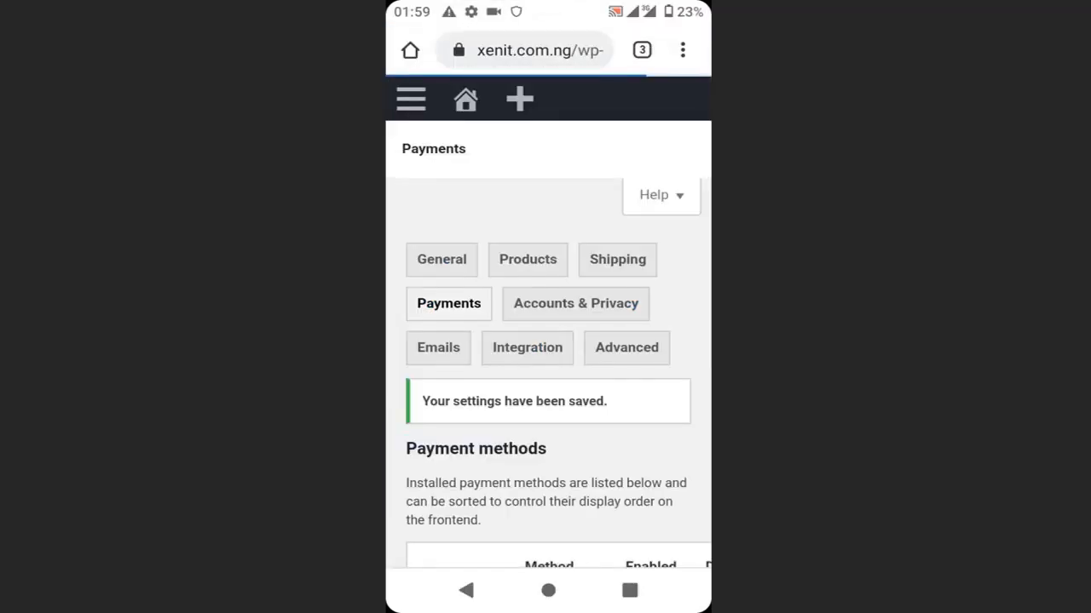
scroll(down, 3)
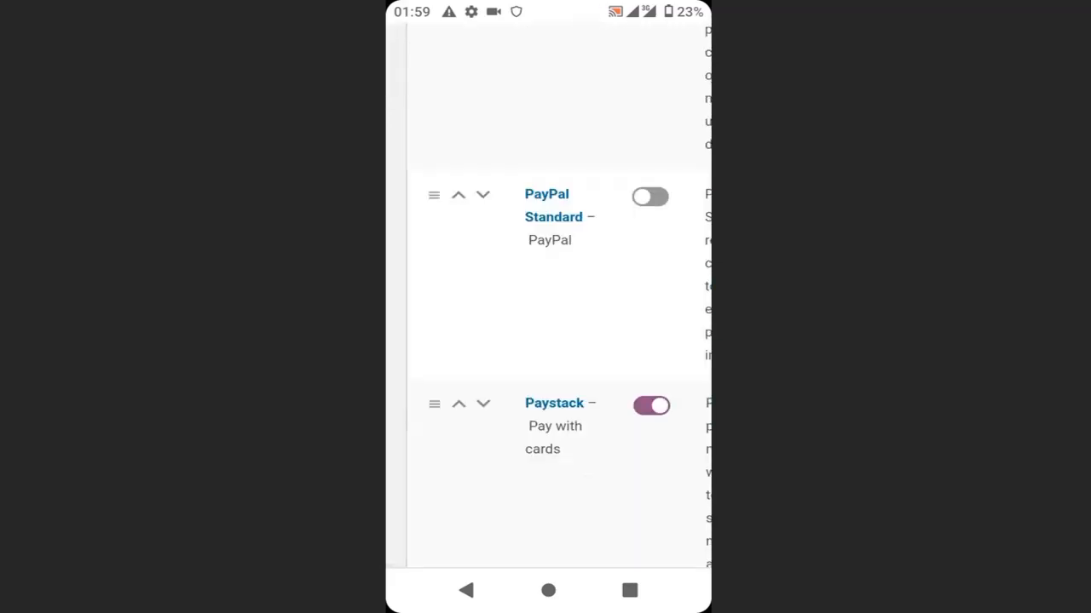
scroll(down, 3)
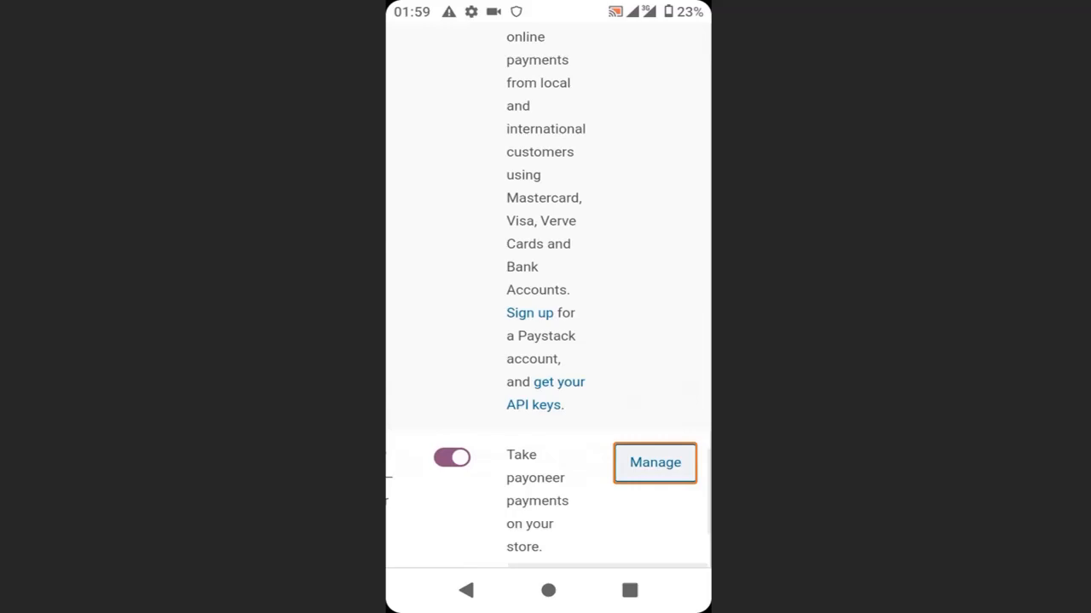
scroll(down, 3)
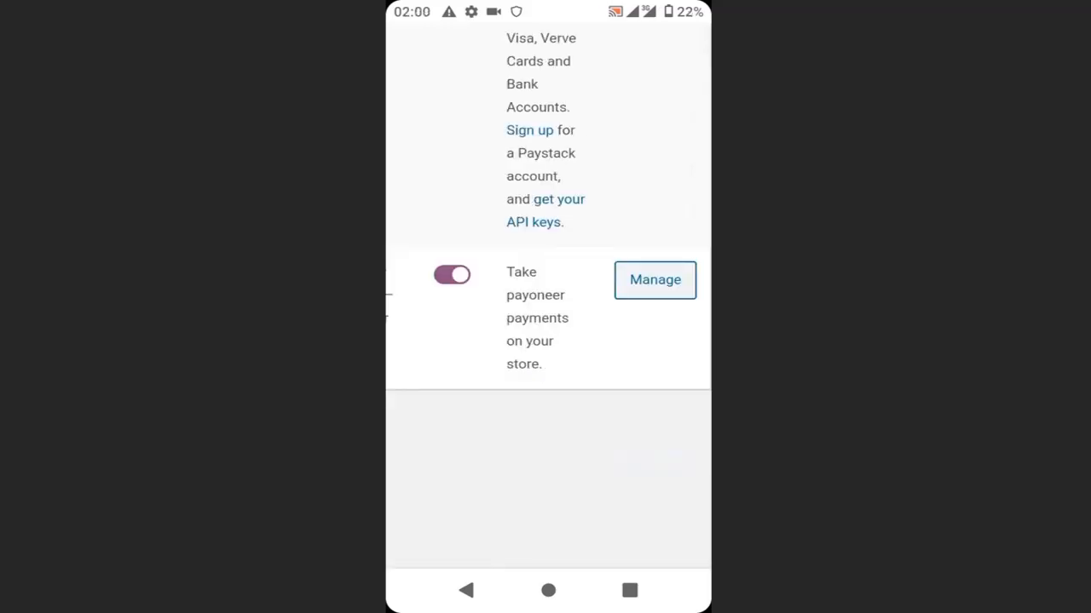
click(655, 279)
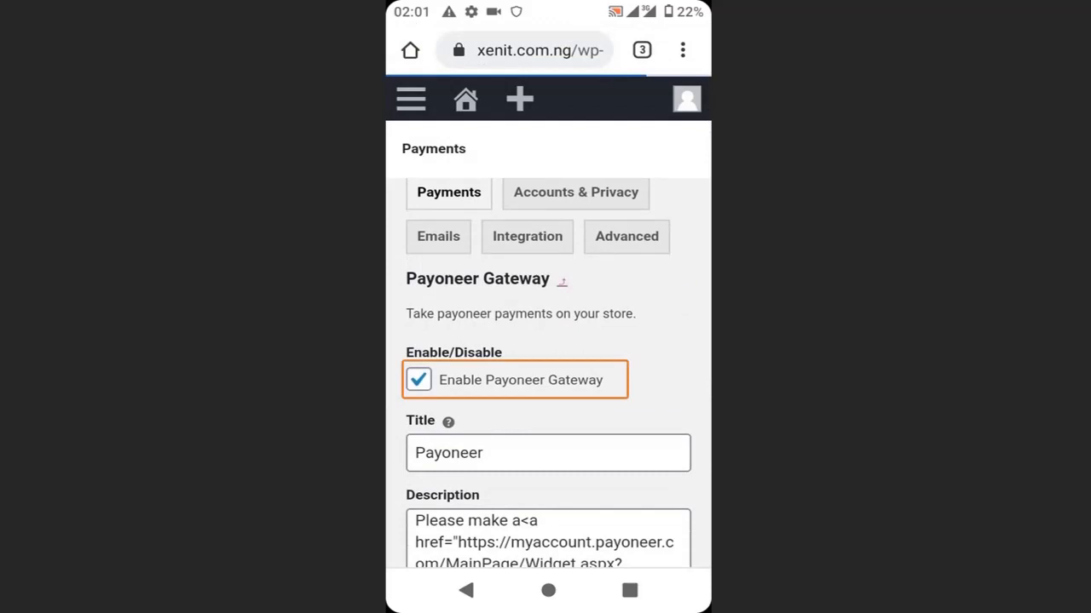
scroll(down, 3)
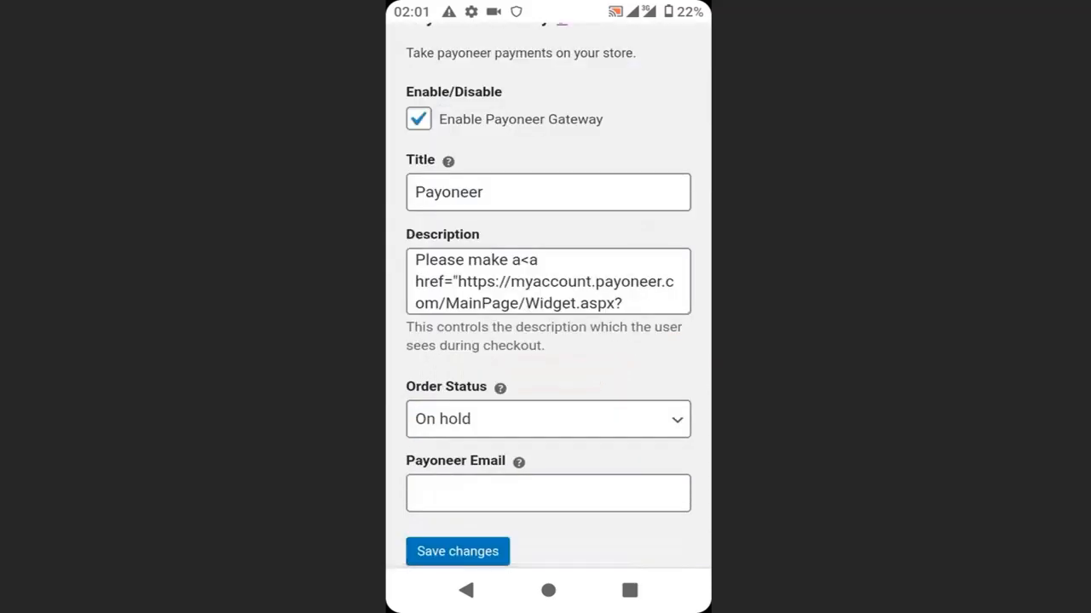
click(548, 418)
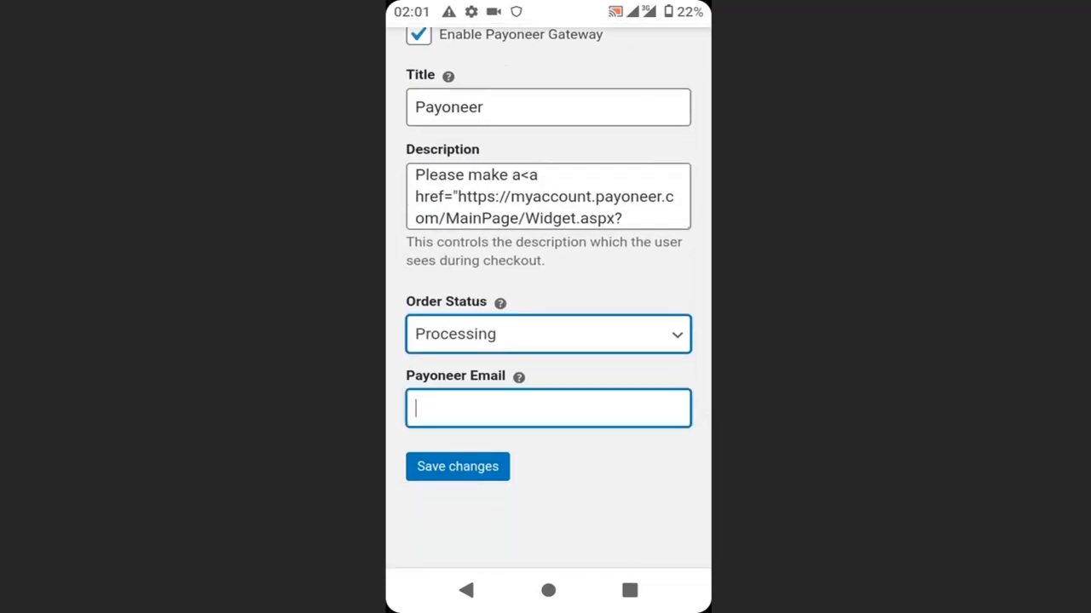
text(N)
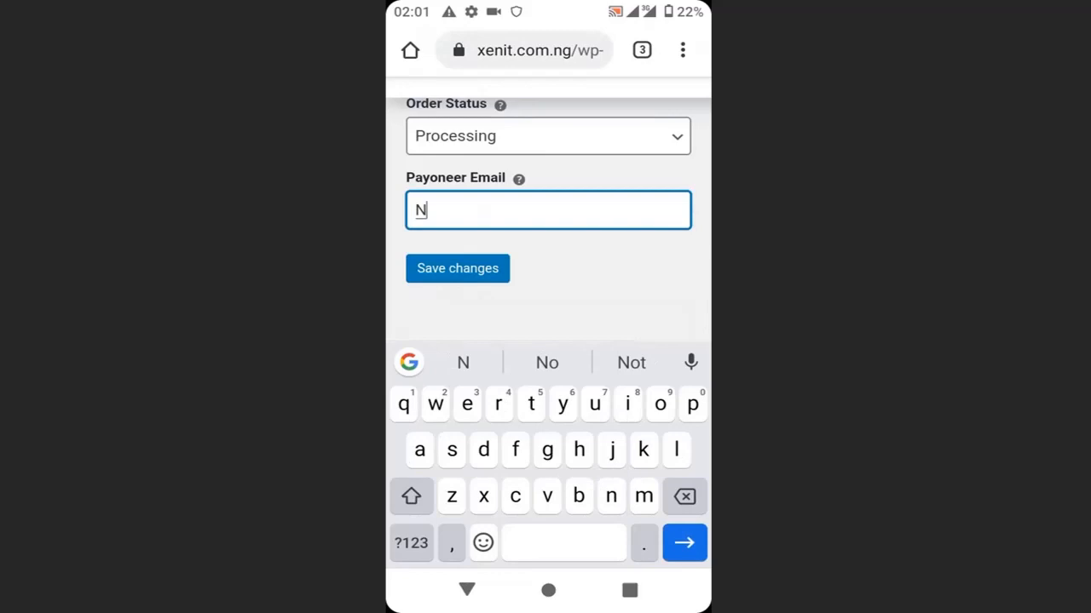
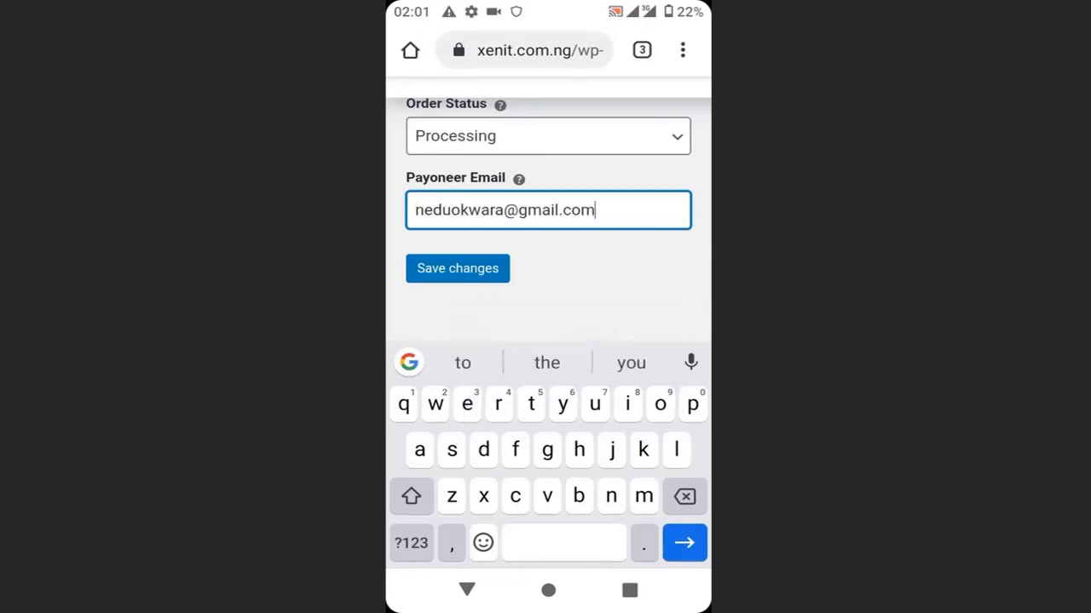
click(458, 267)
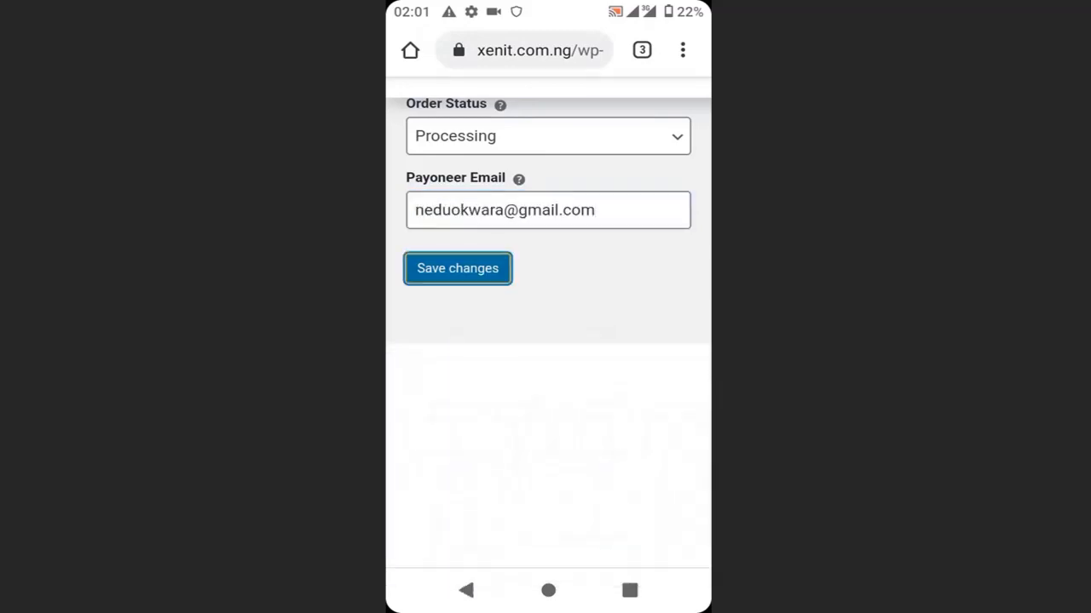
click(458, 267)
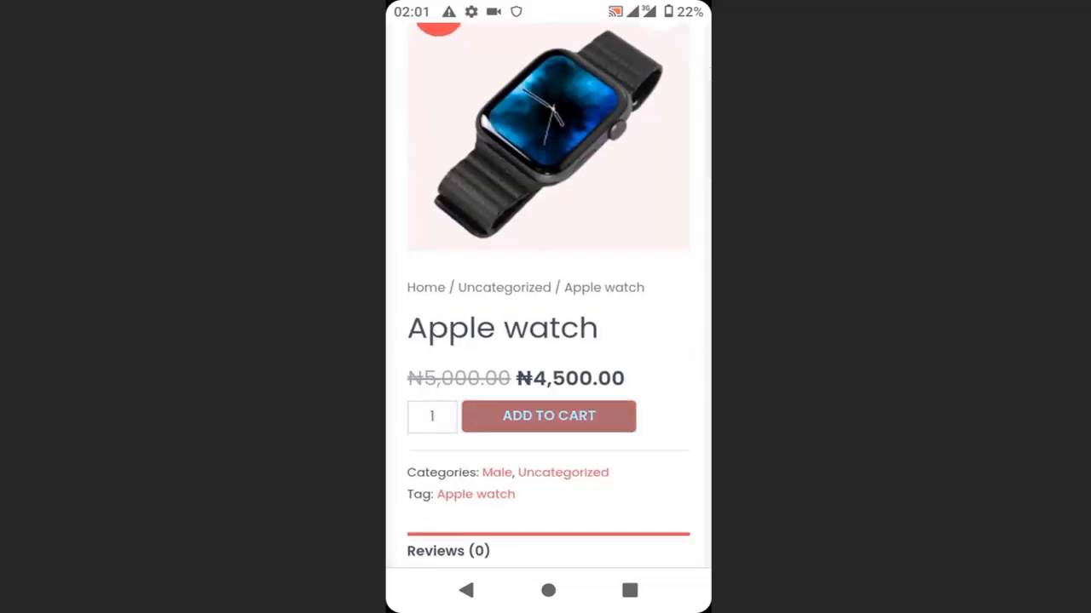
Add the Apple watch to the cart, view the cart, and proceed to checkout
click(548, 416)
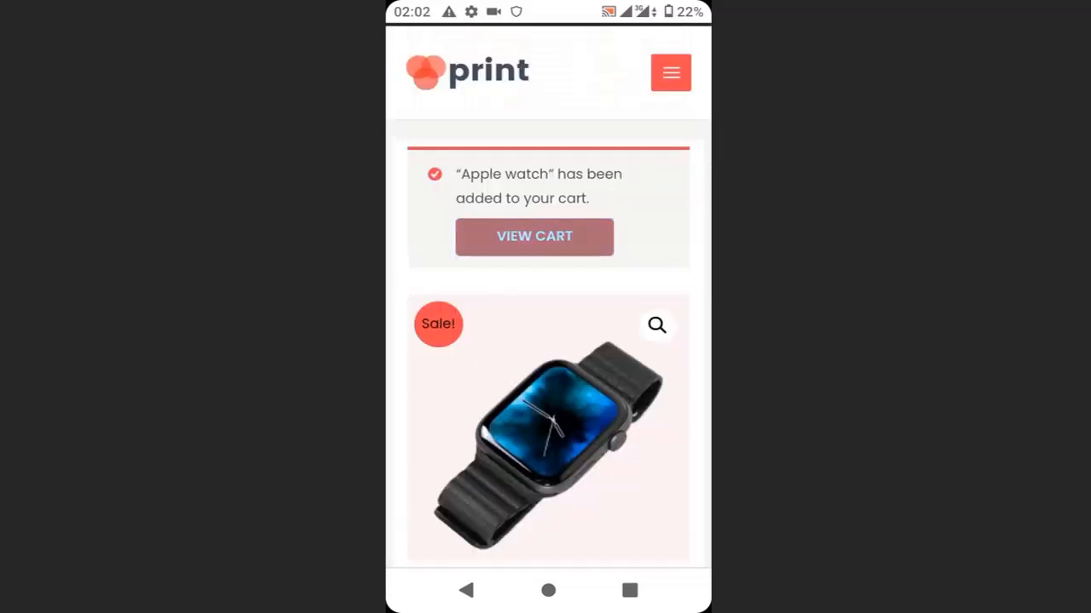
click(534, 236)
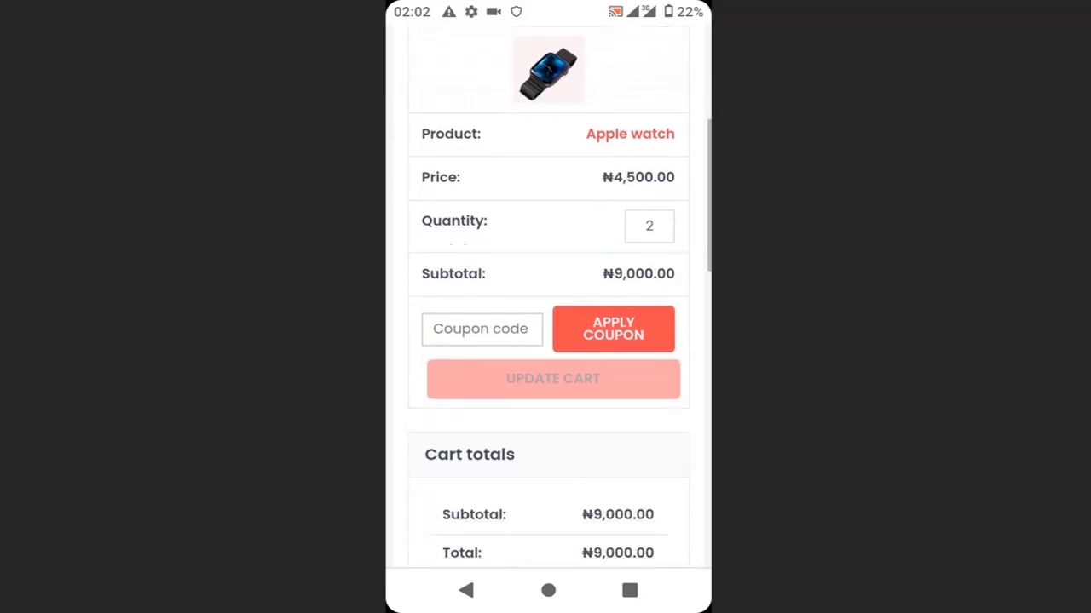
scroll(down, 3)
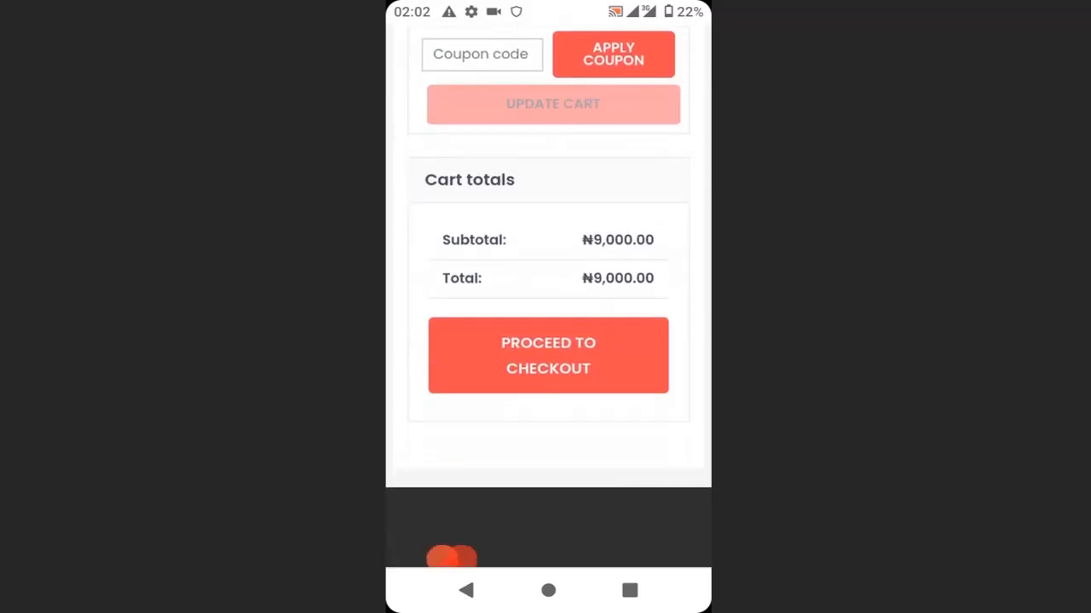
click(548, 355)
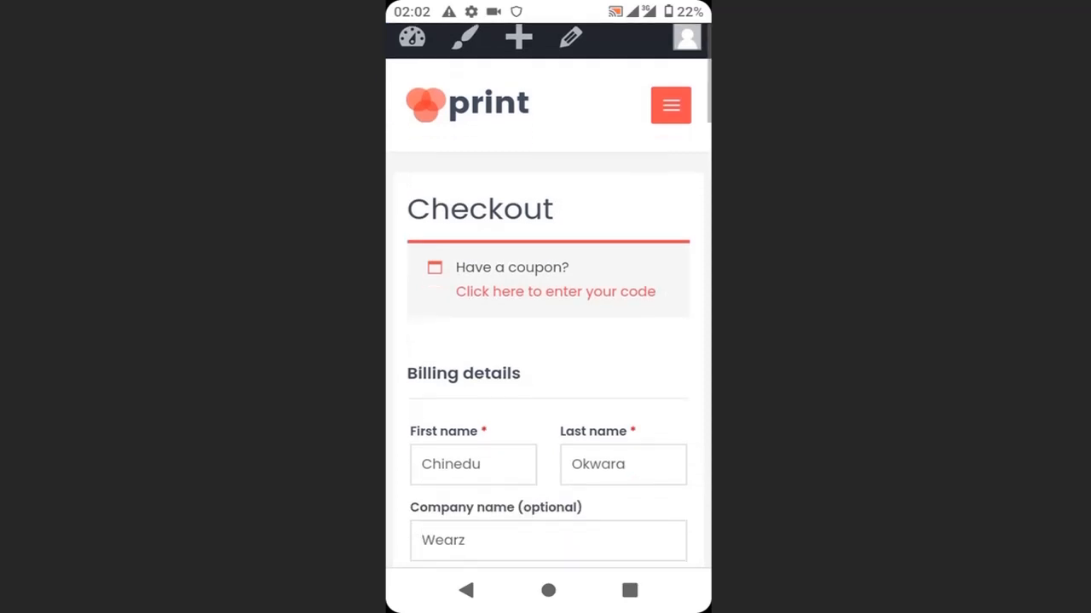
Select Payoneer as the checkout payment method and view its email and transaction ID fields
scroll(down, 3)
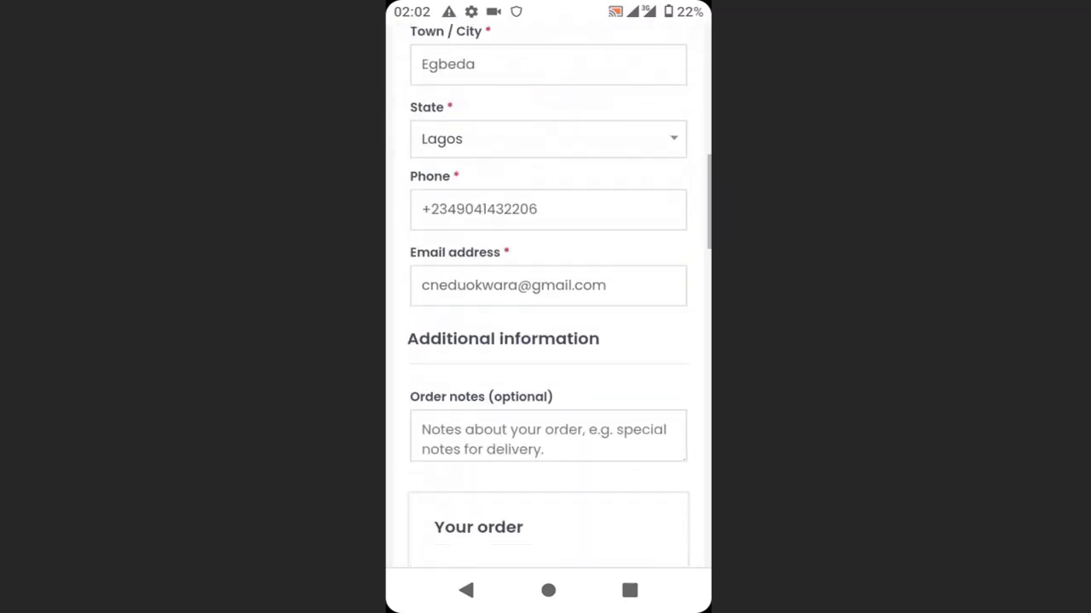
scroll(down, 3)
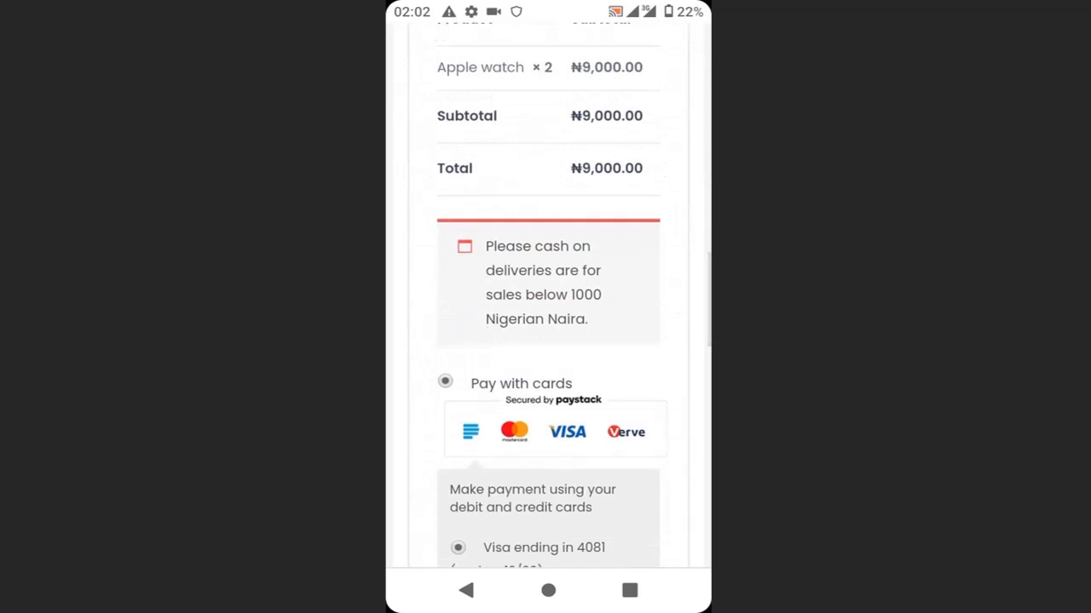
scroll(down, 3)
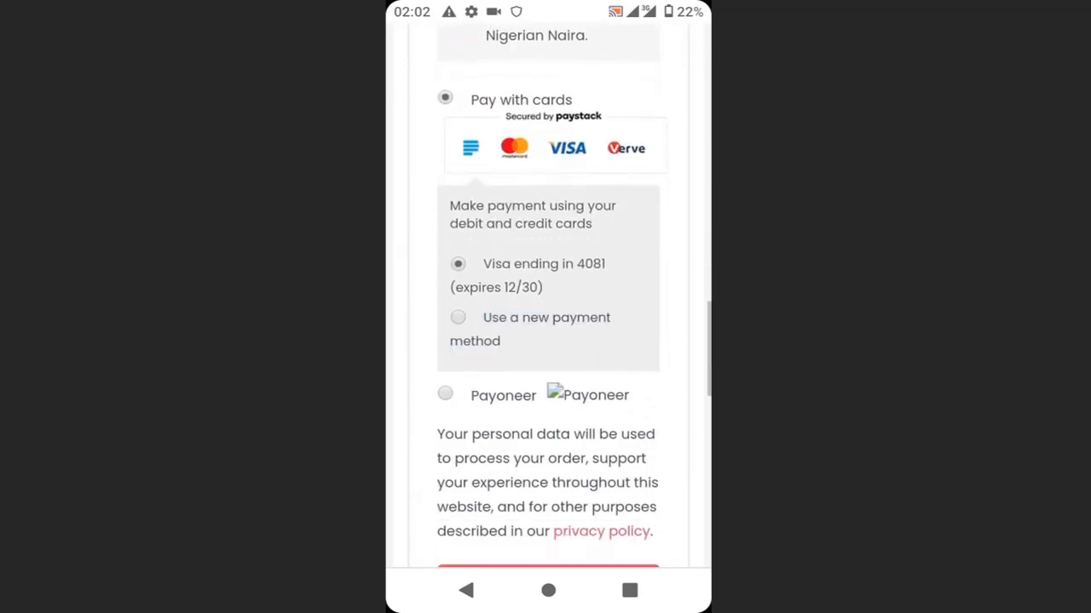
click(445, 394)
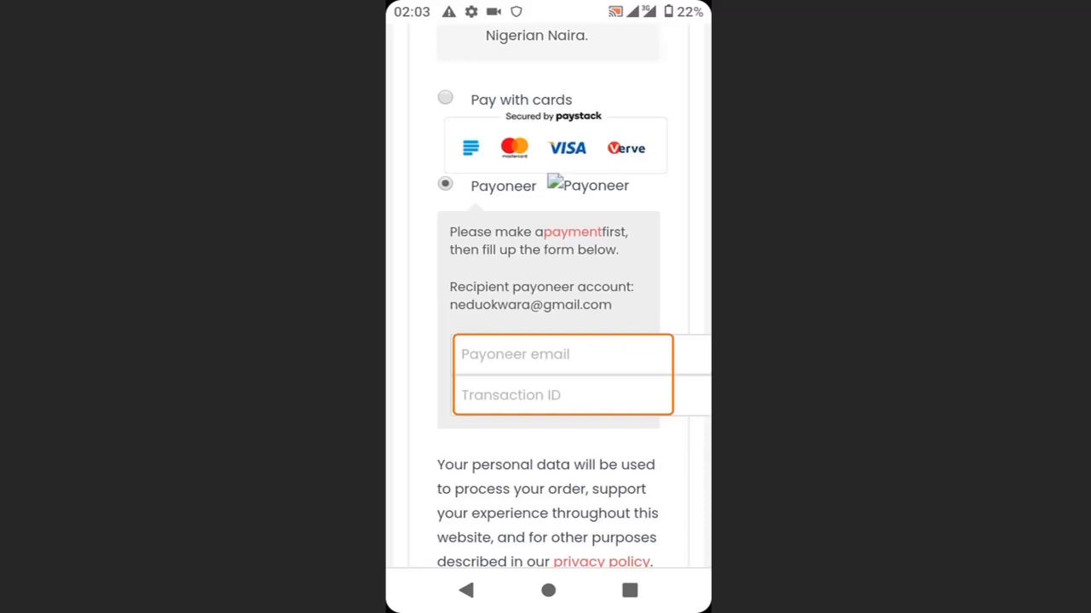
scroll(down, 3)
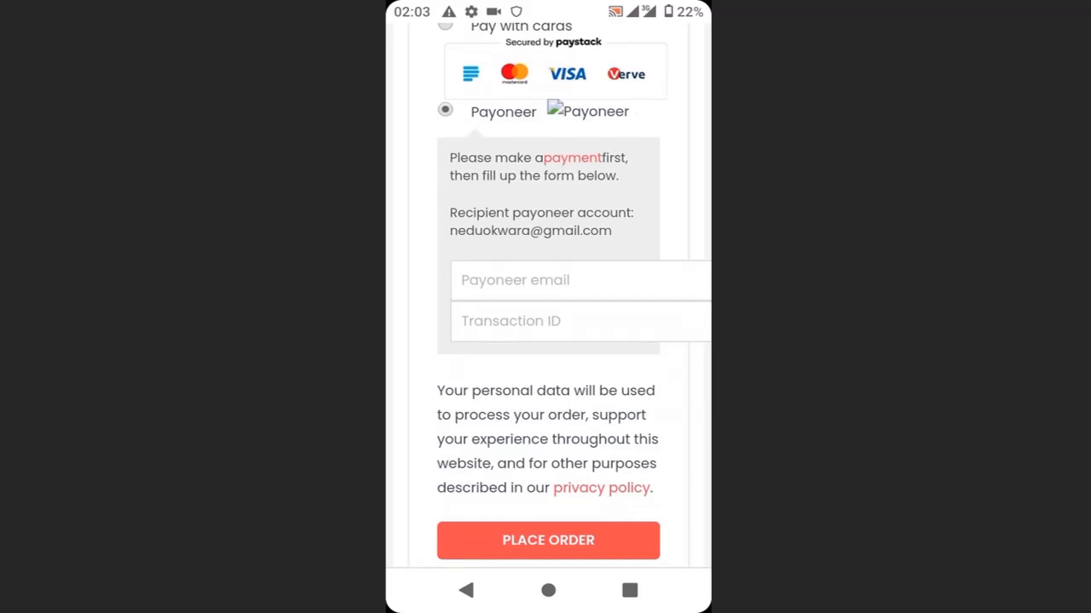
scroll(down, 3)
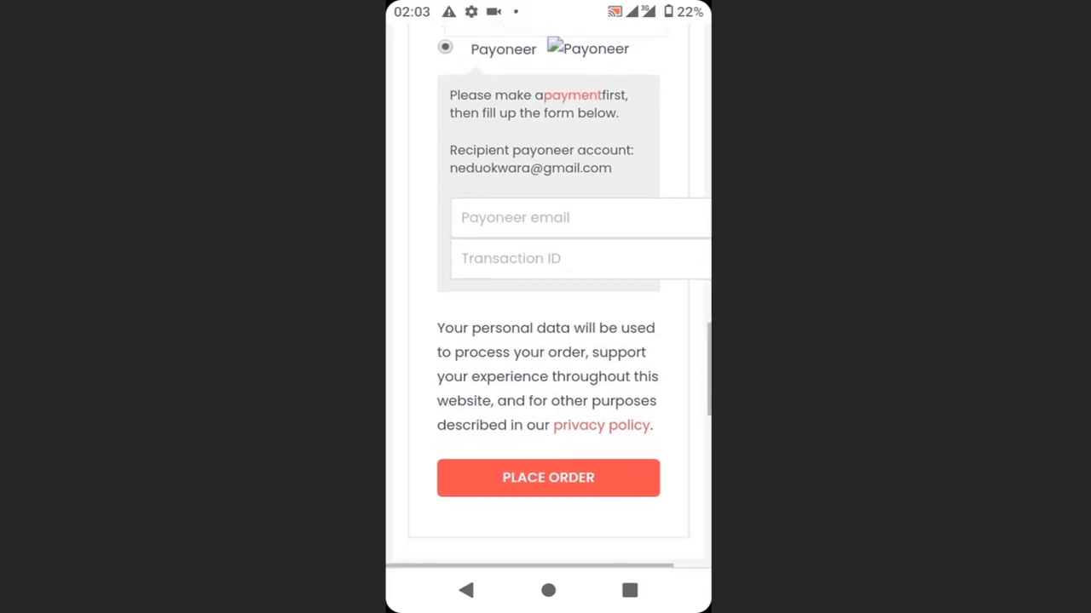